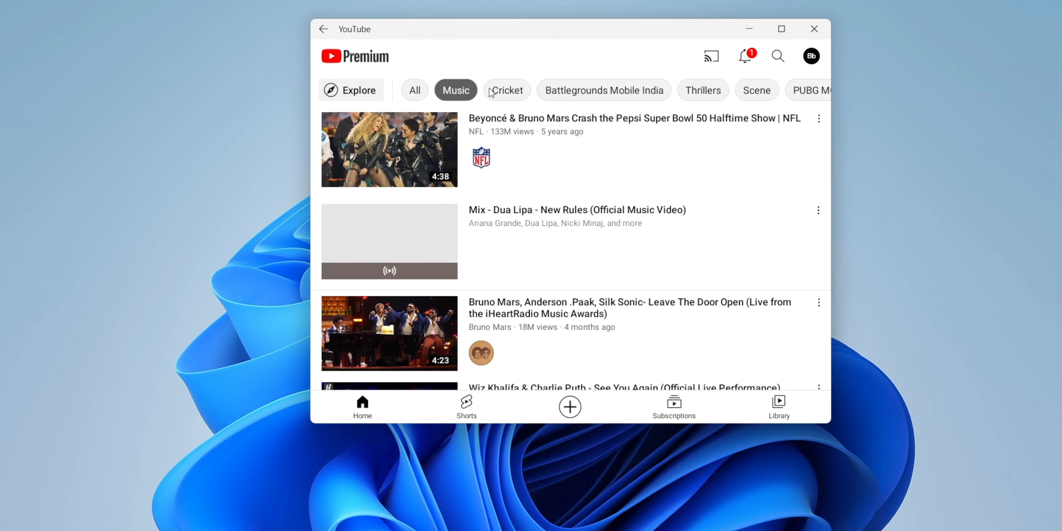
Filter the home feed through Cricket and Thrillers, ending on Battlegrounds Mobile India videos.
click(507, 90)
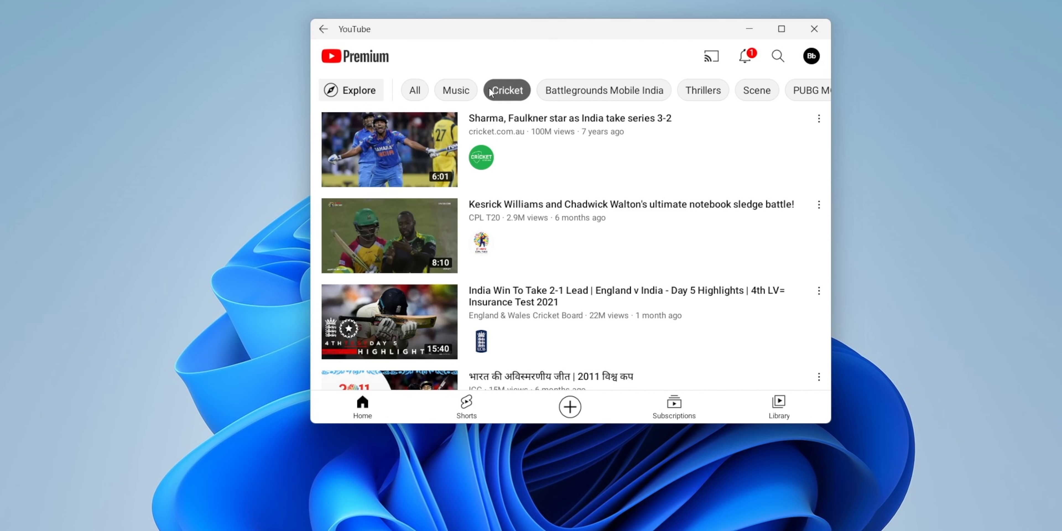
click(702, 91)
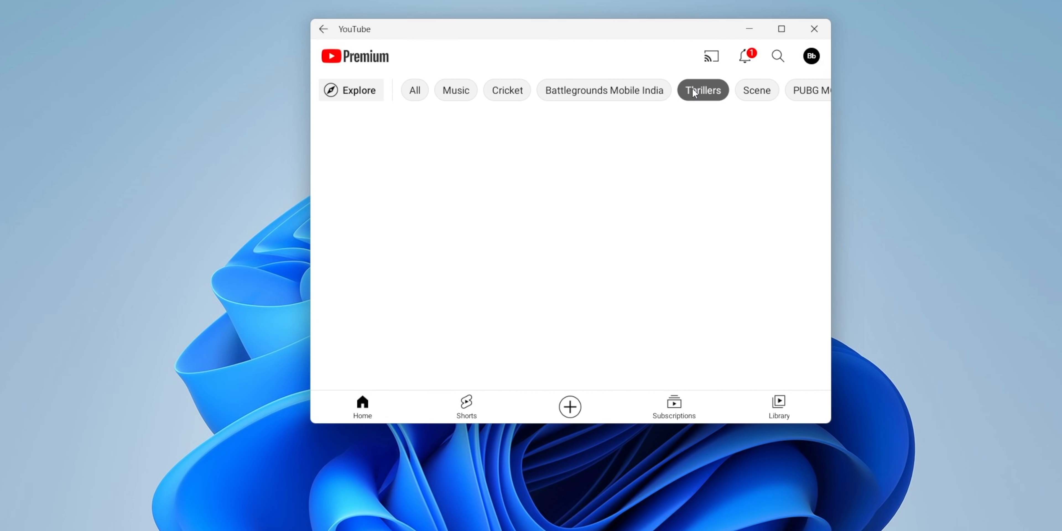
click(603, 90)
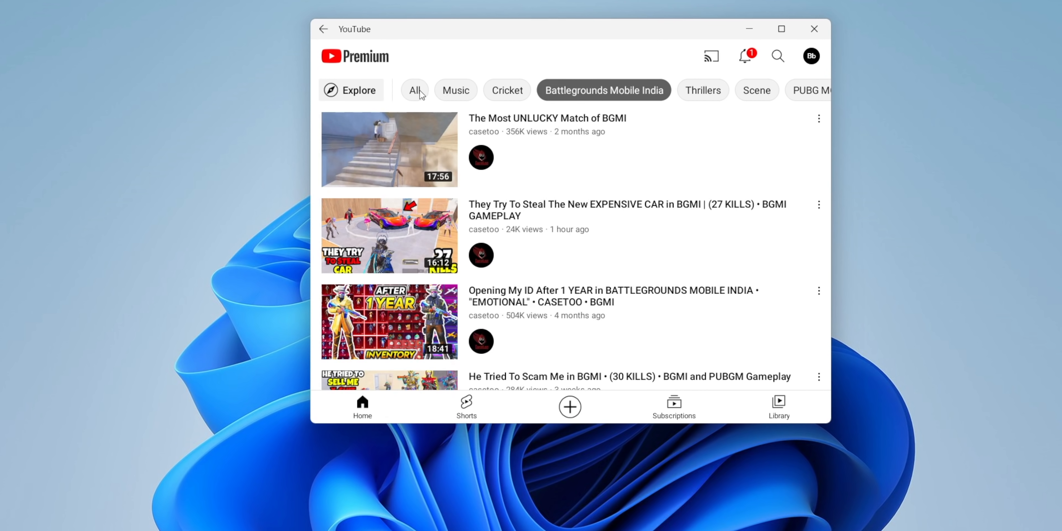